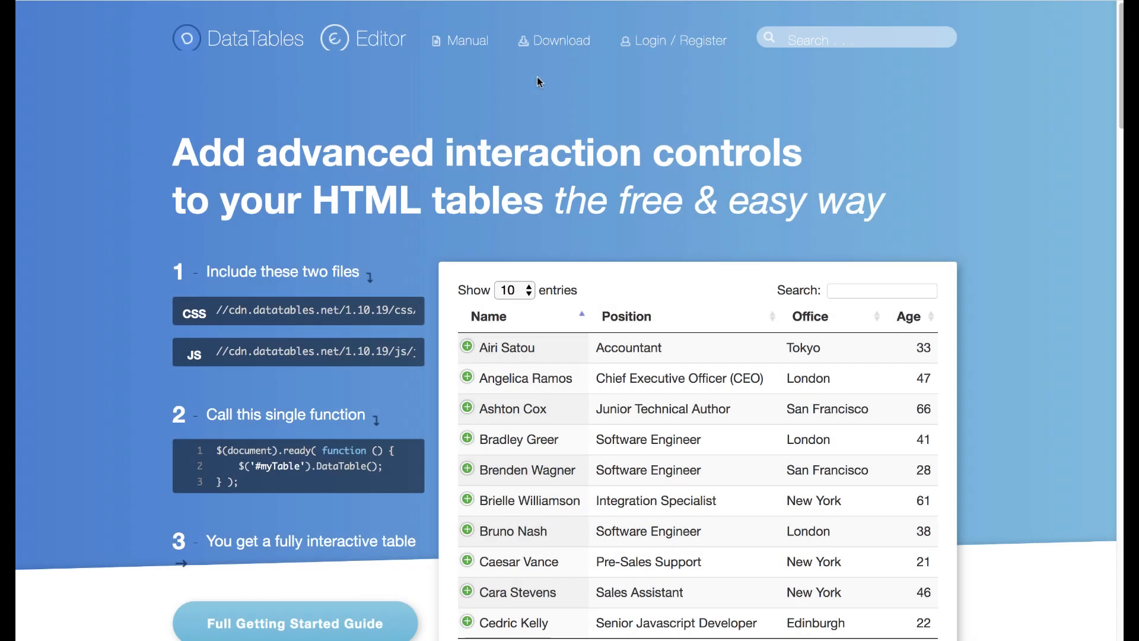
mouse_move(548, 45)
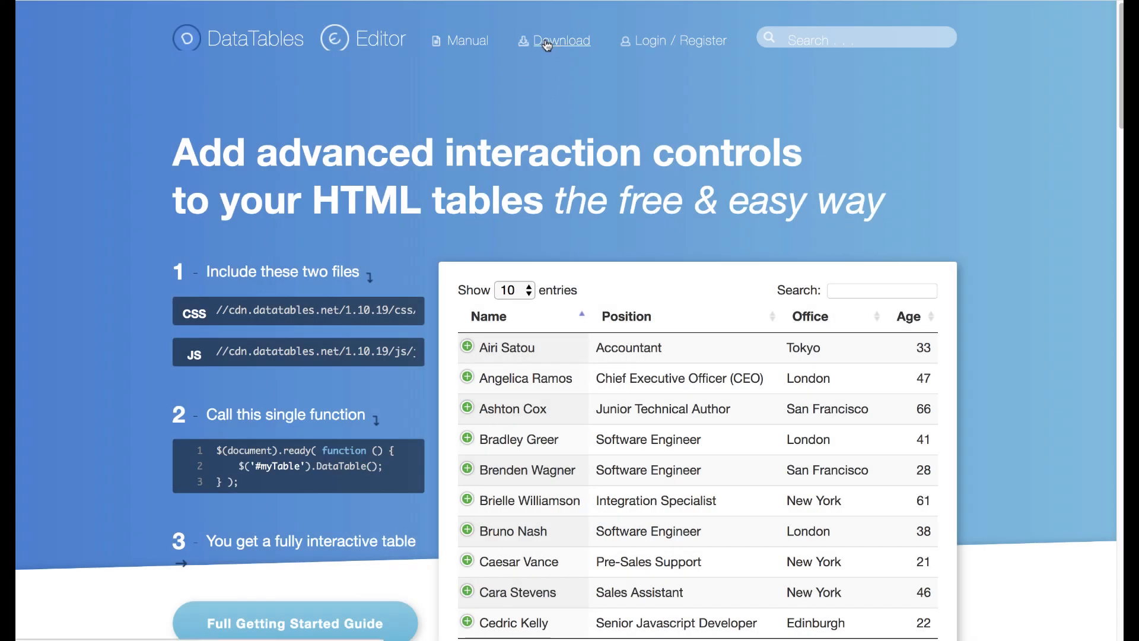
Open the DataTables download builder and add the AutoFill extension to the package.
click(558, 40)
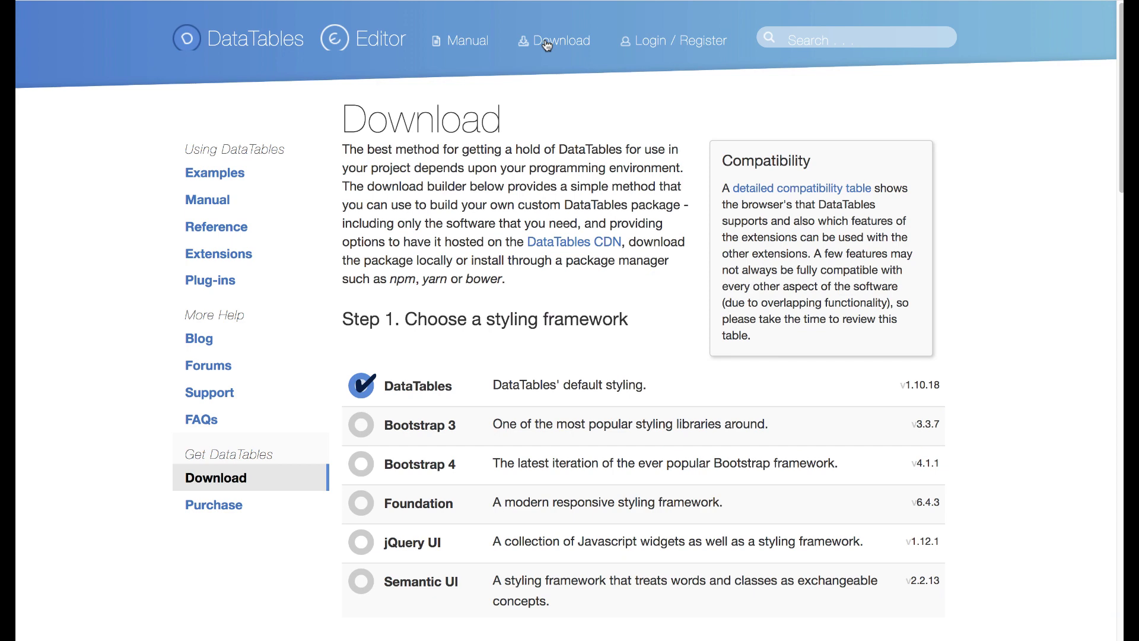
scroll(down, 3)
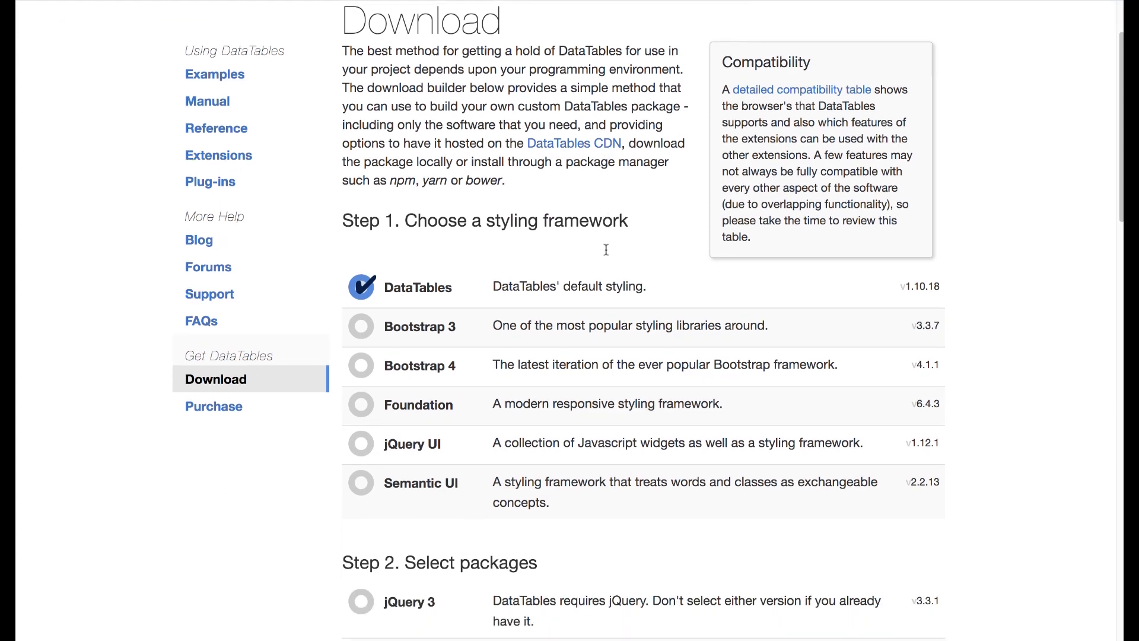
scroll(down, 3)
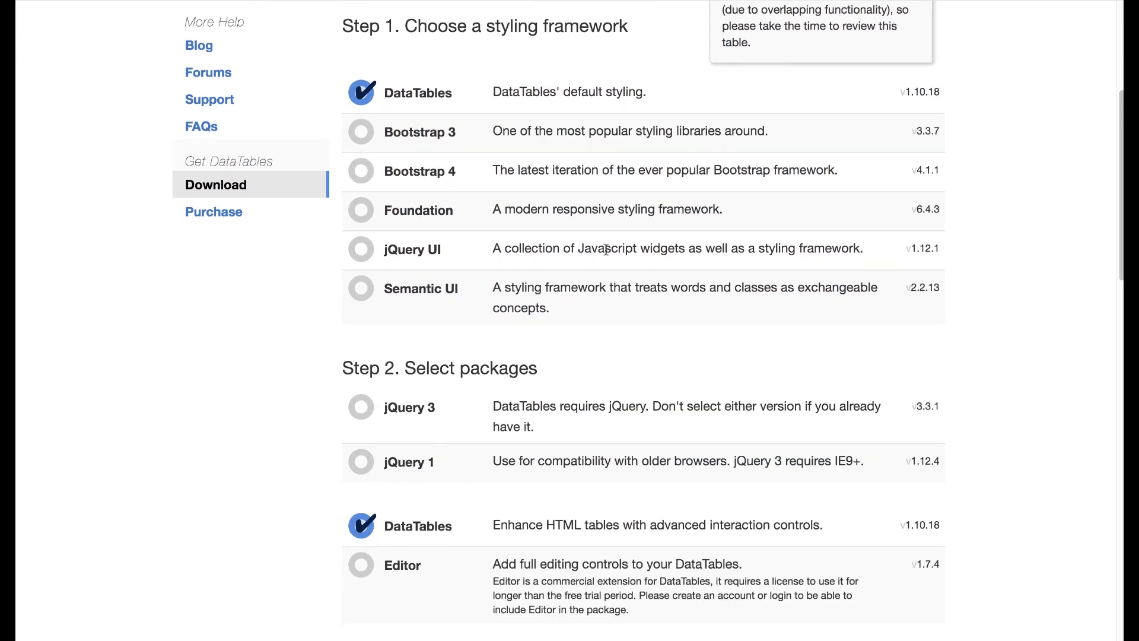
scroll(down, 3)
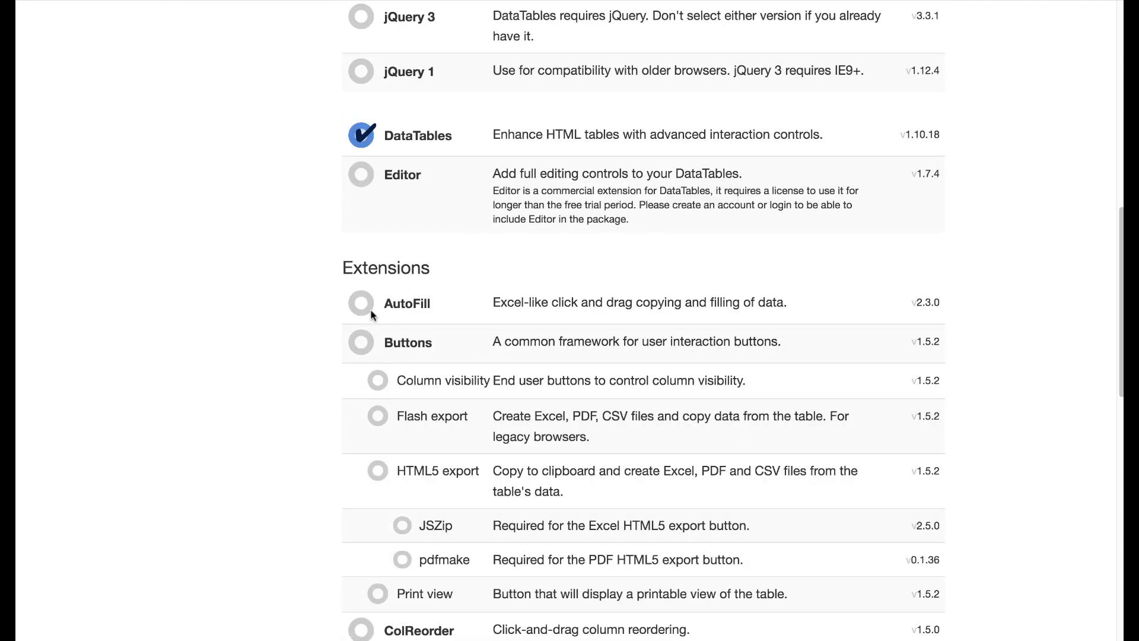
click(361, 304)
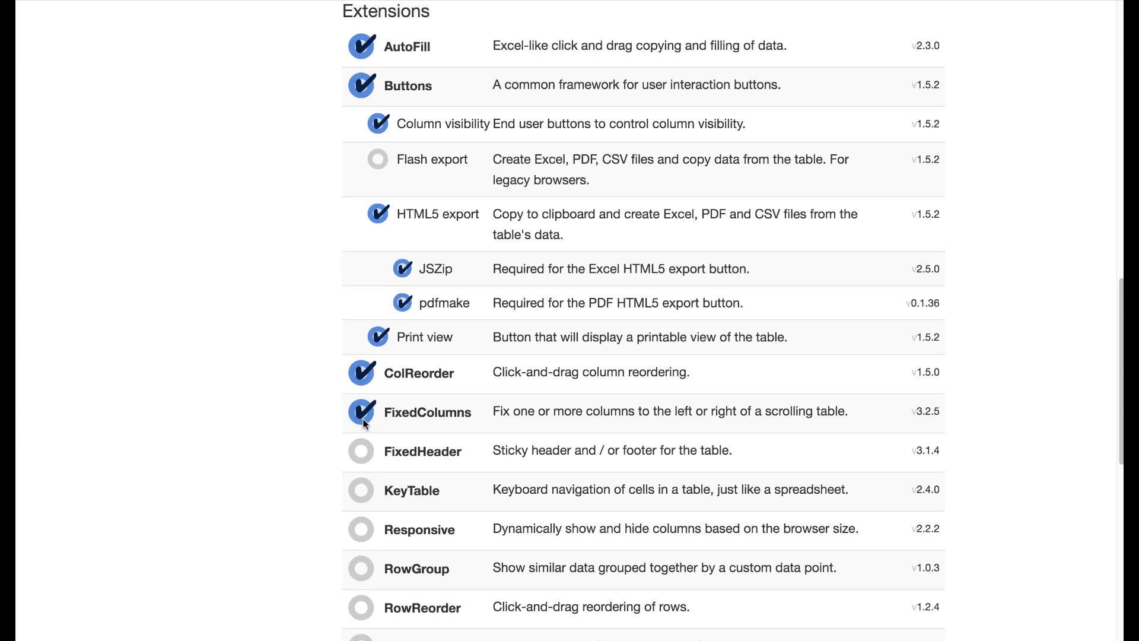
Add the Select extension and scroll to the generated CDN include tags.
scroll(down, 3)
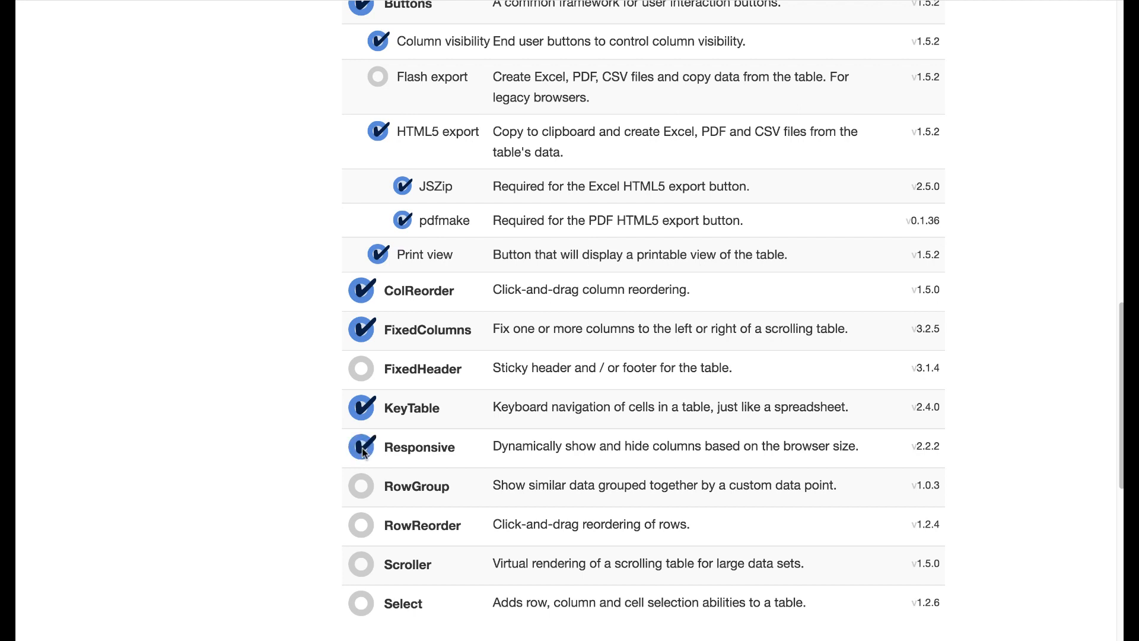
scroll(down, 3)
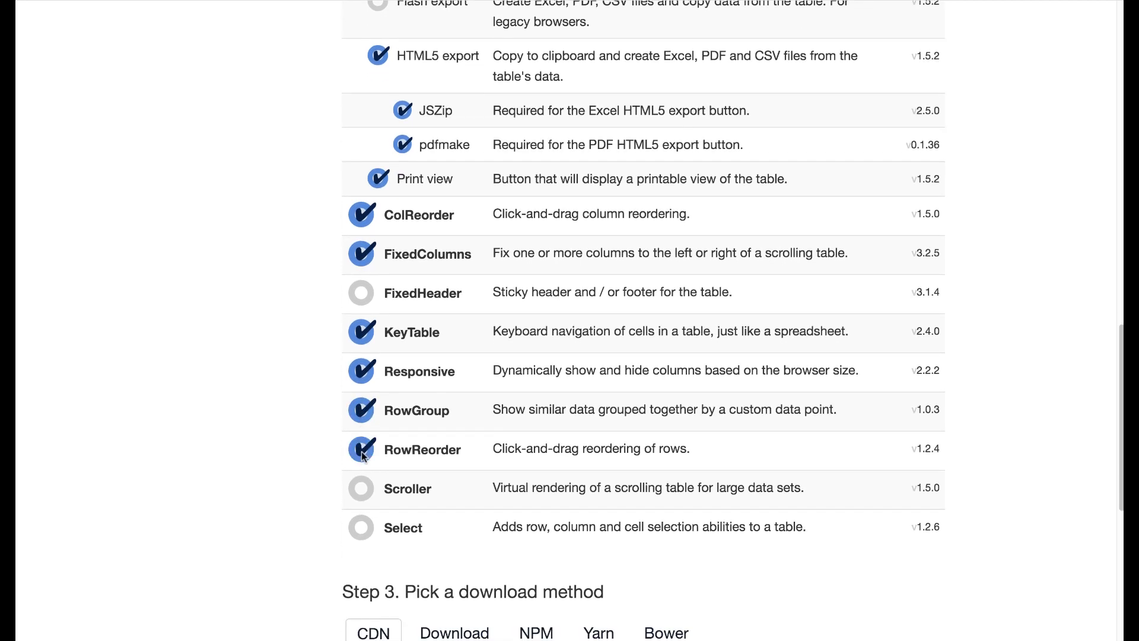
scroll(down, 3)
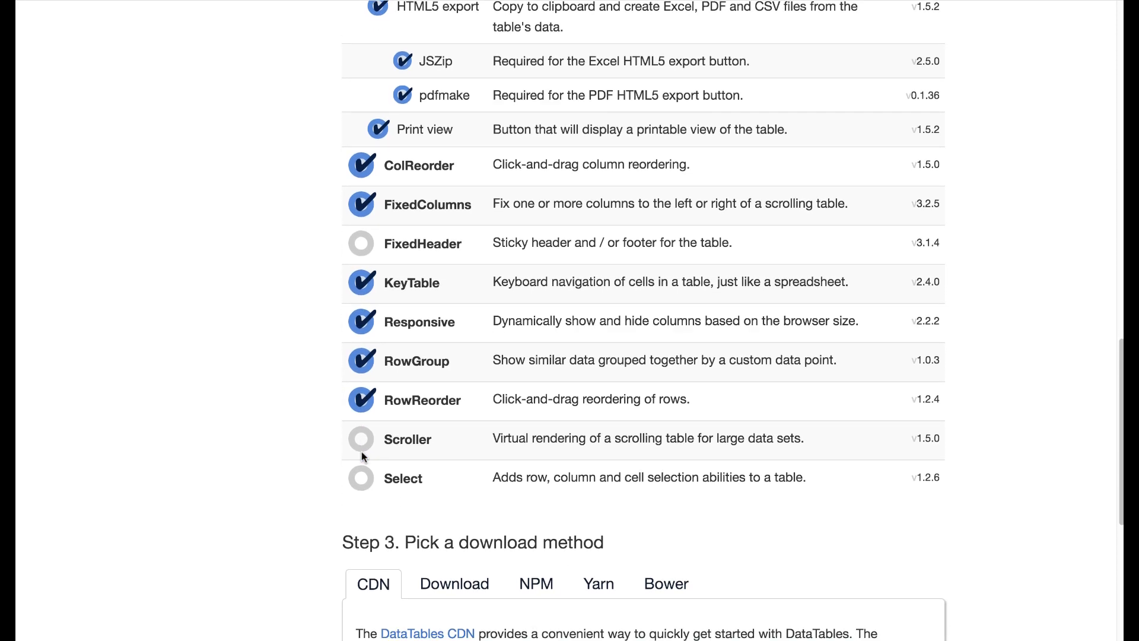
click(360, 478)
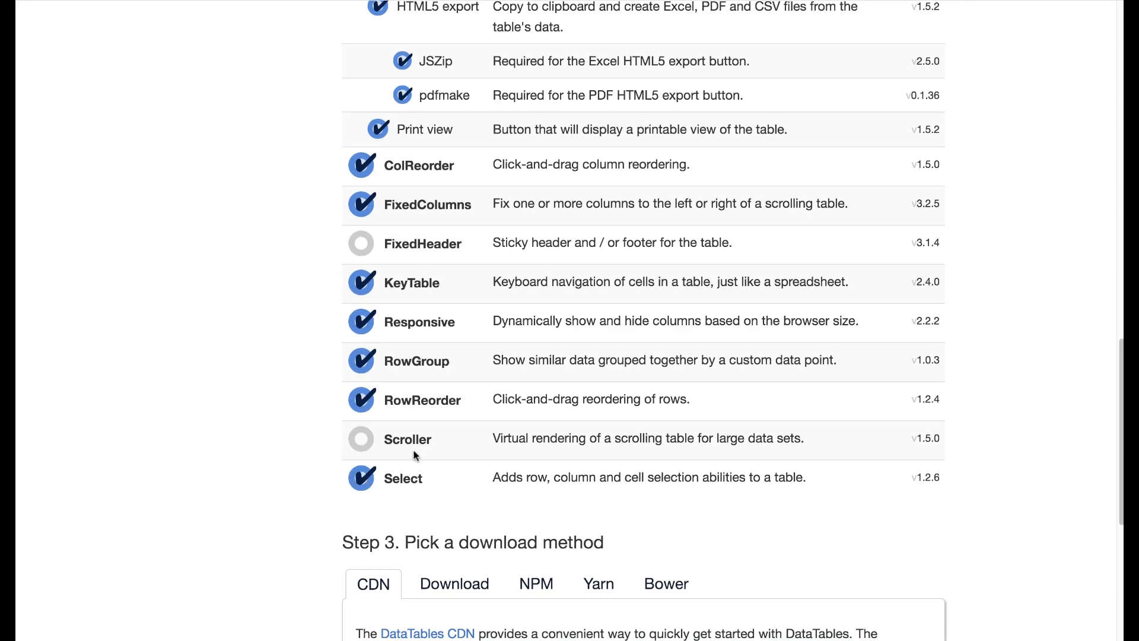
scroll(down, 3)
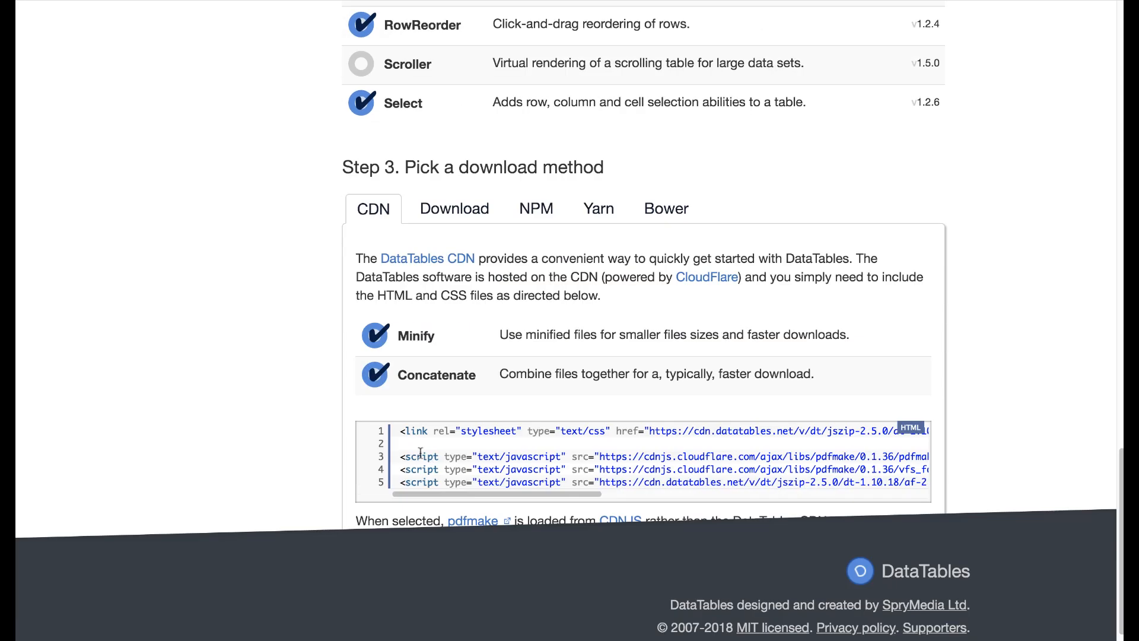
mouse_move(429, 389)
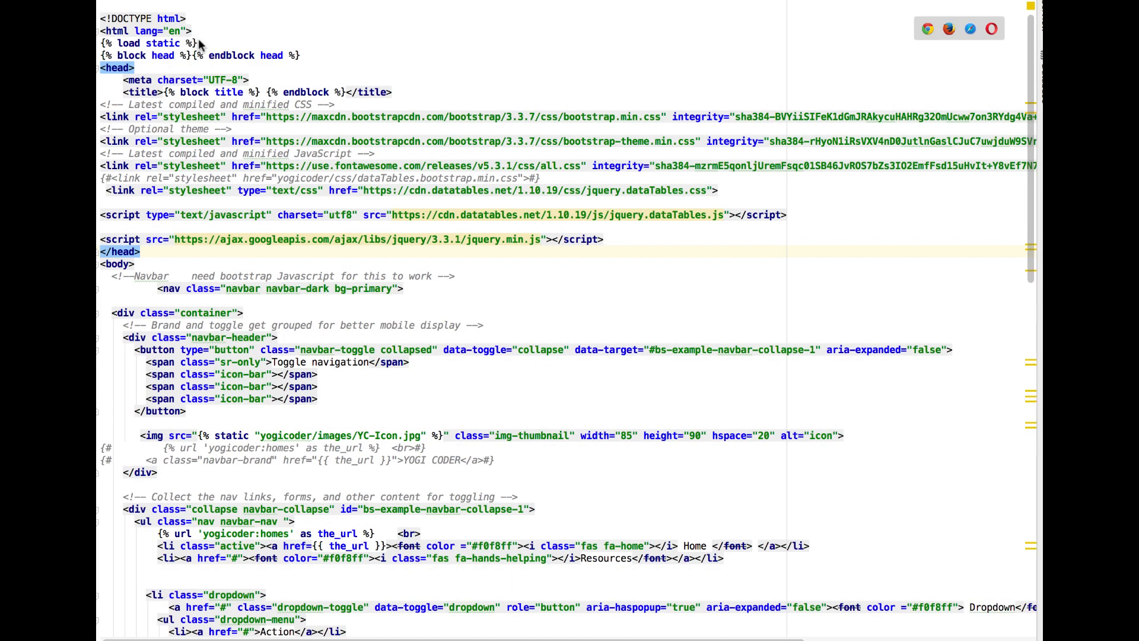
mouse_move(907, 321)
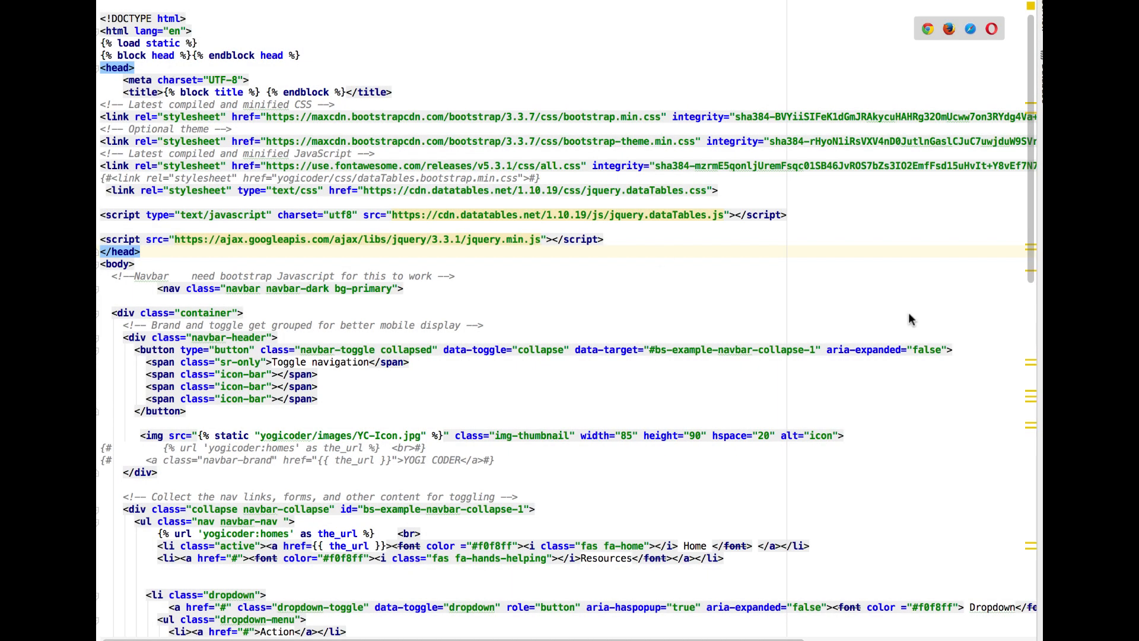
scroll(down, 3)
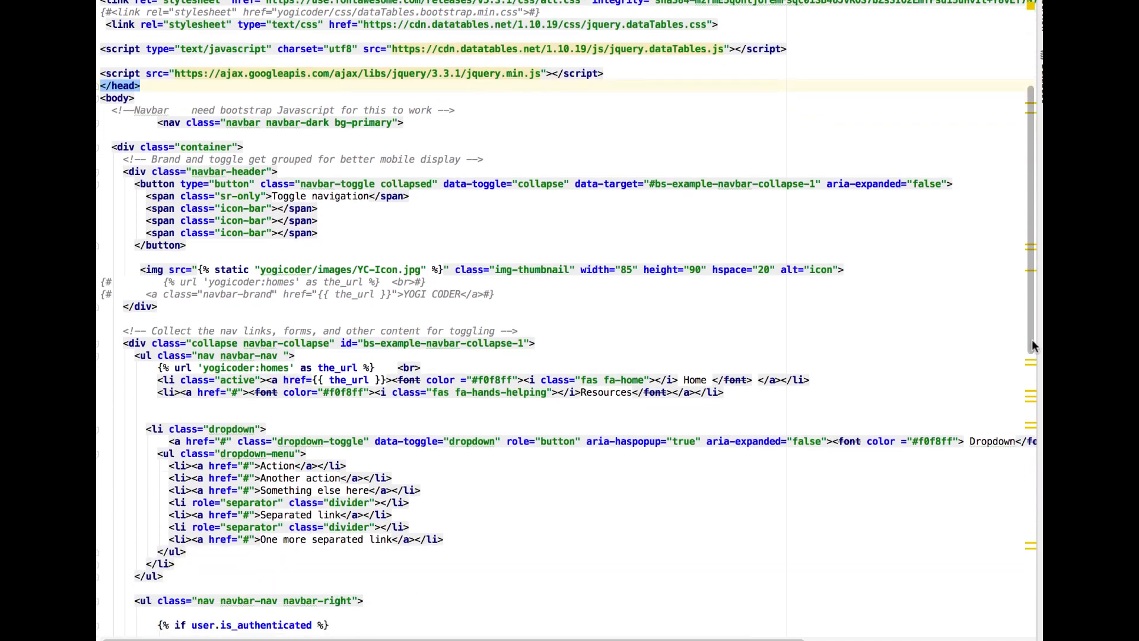
scroll(down, 3)
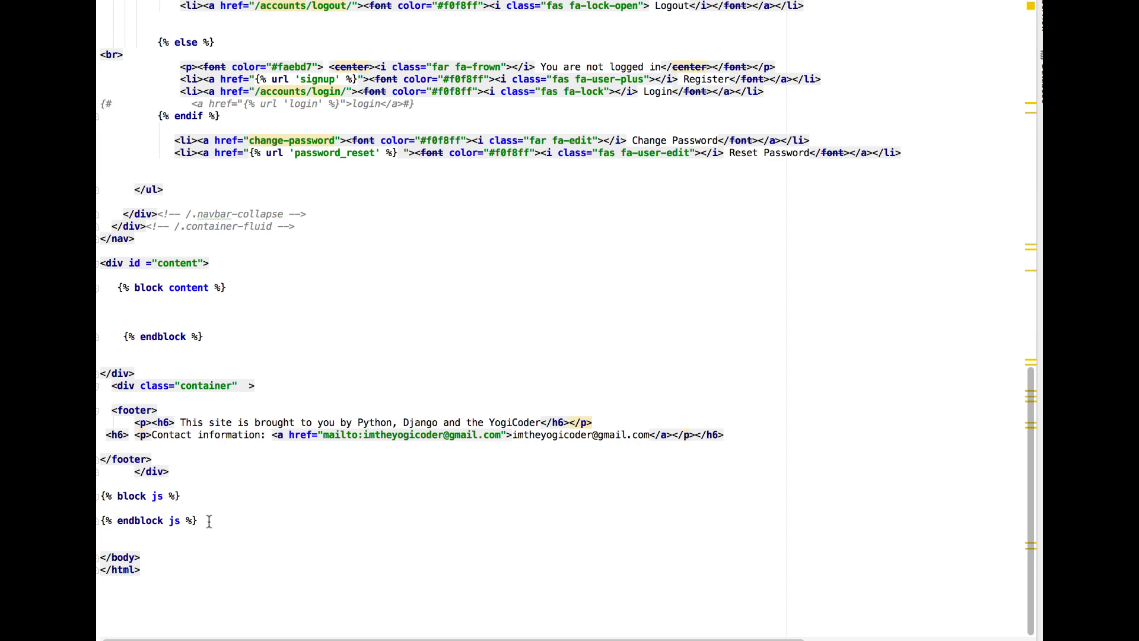
mouse_move(460, 67)
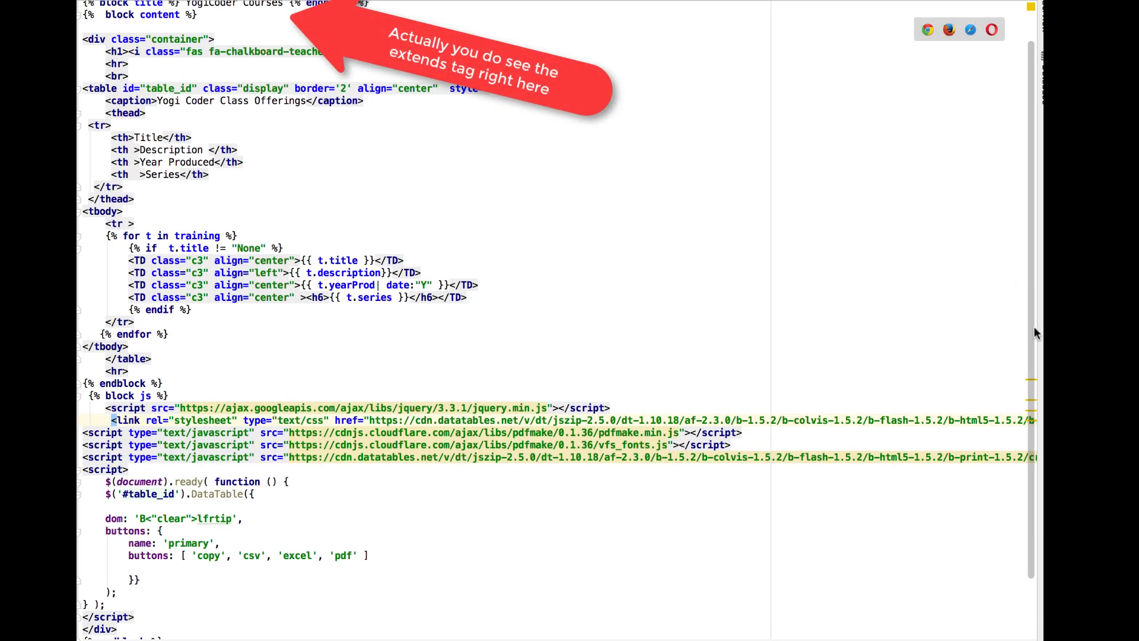
Scroll the courses template to the js block with the DataTables buttons script.
scroll(down, 3)
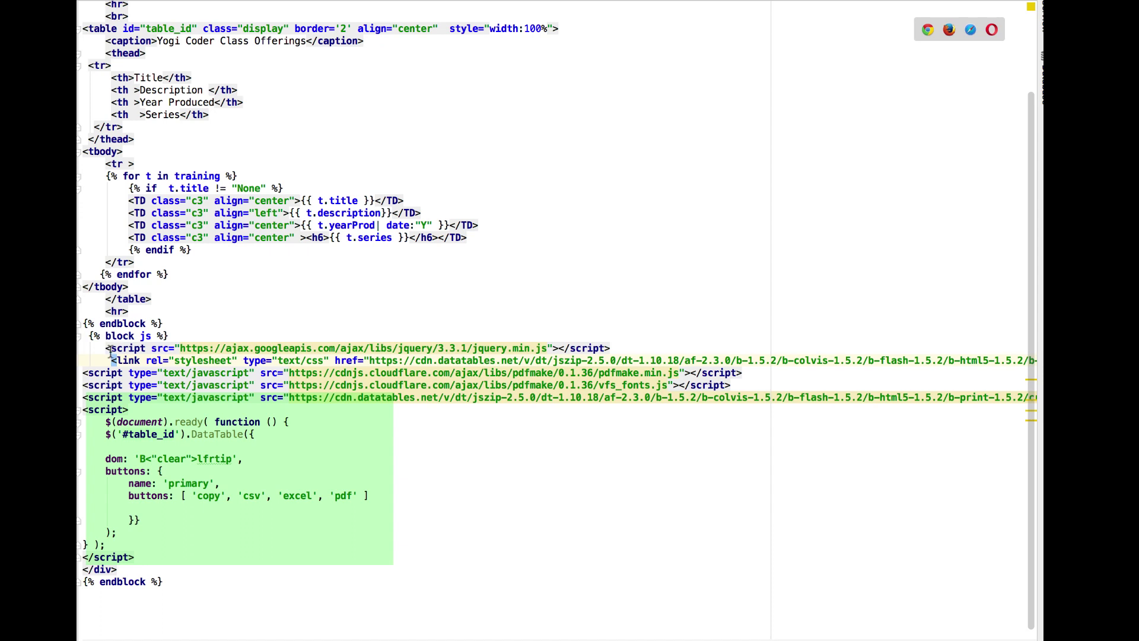
mouse_move(685, 434)
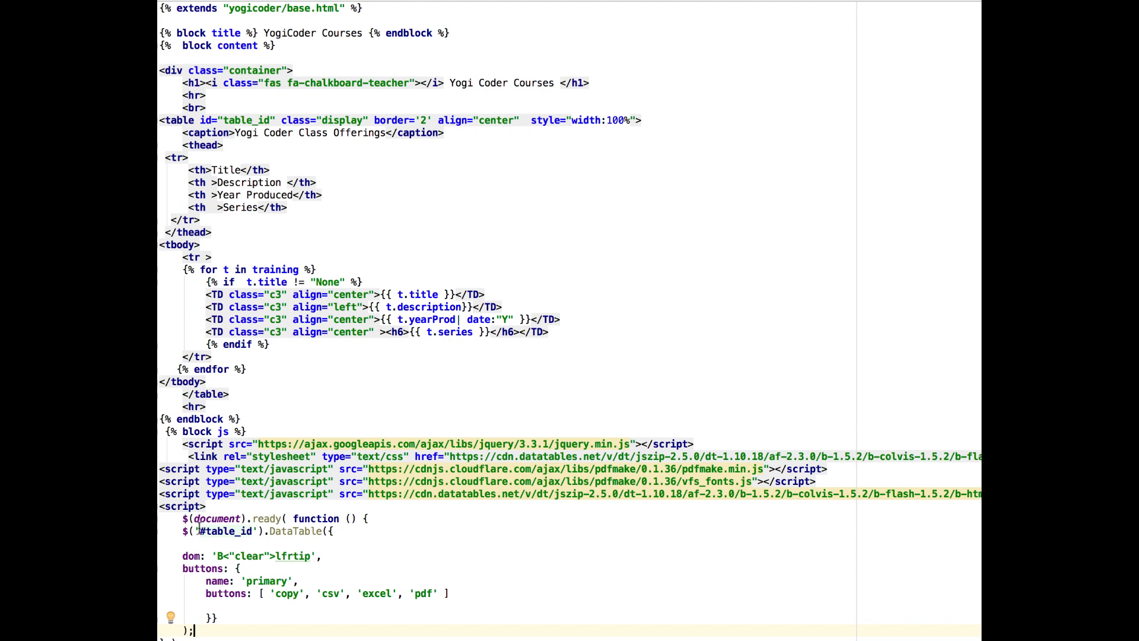
double_click(218, 530)
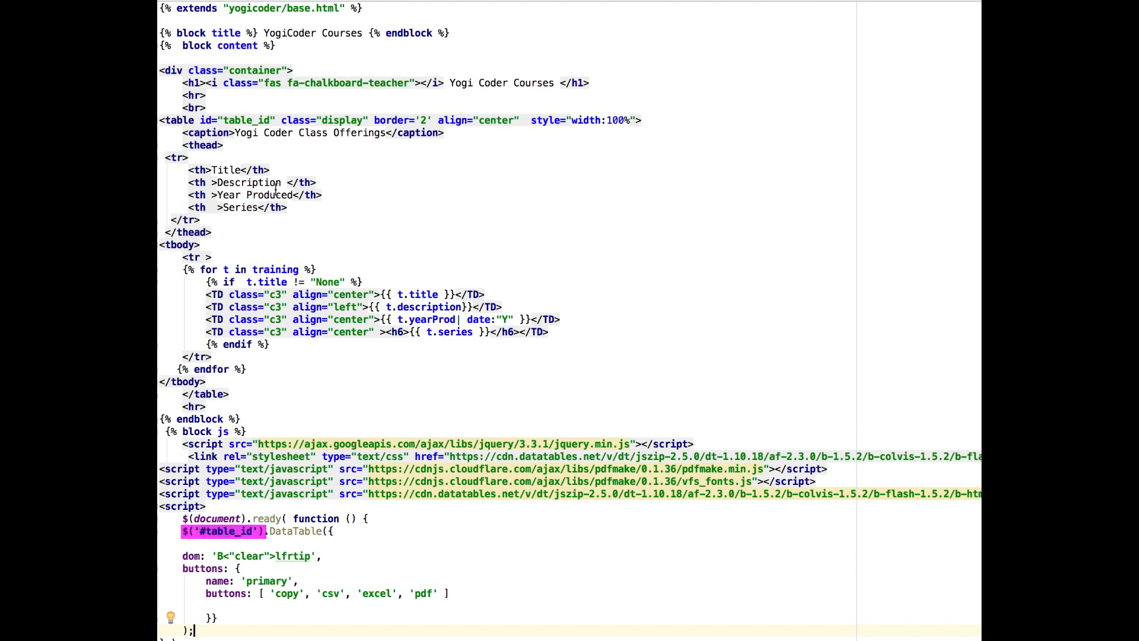
double_click(250, 119)
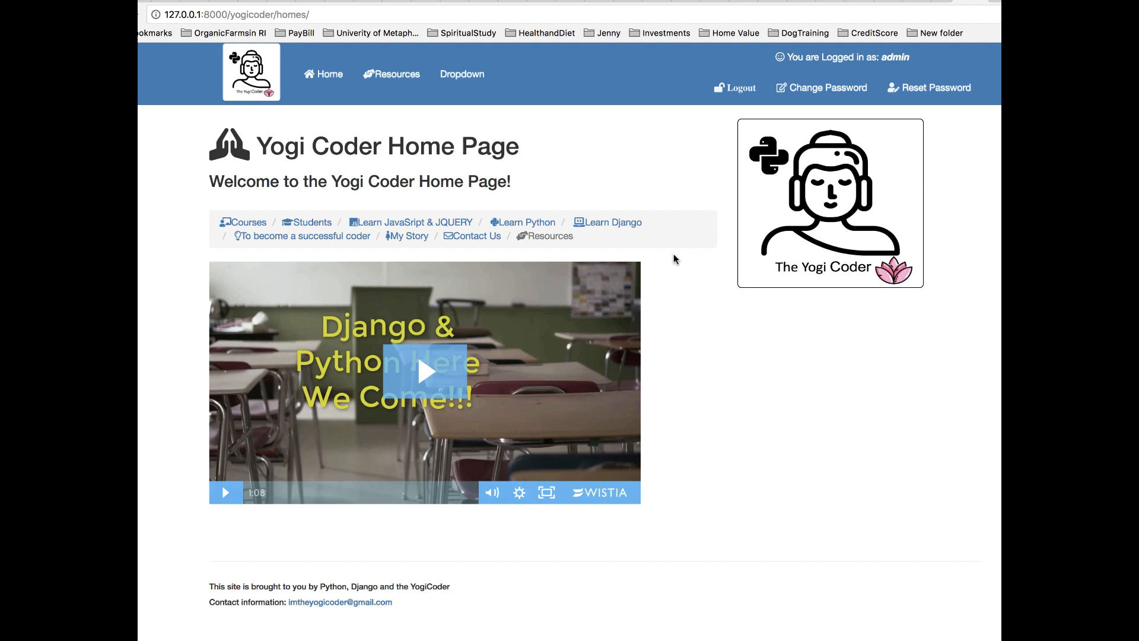
mouse_move(249, 225)
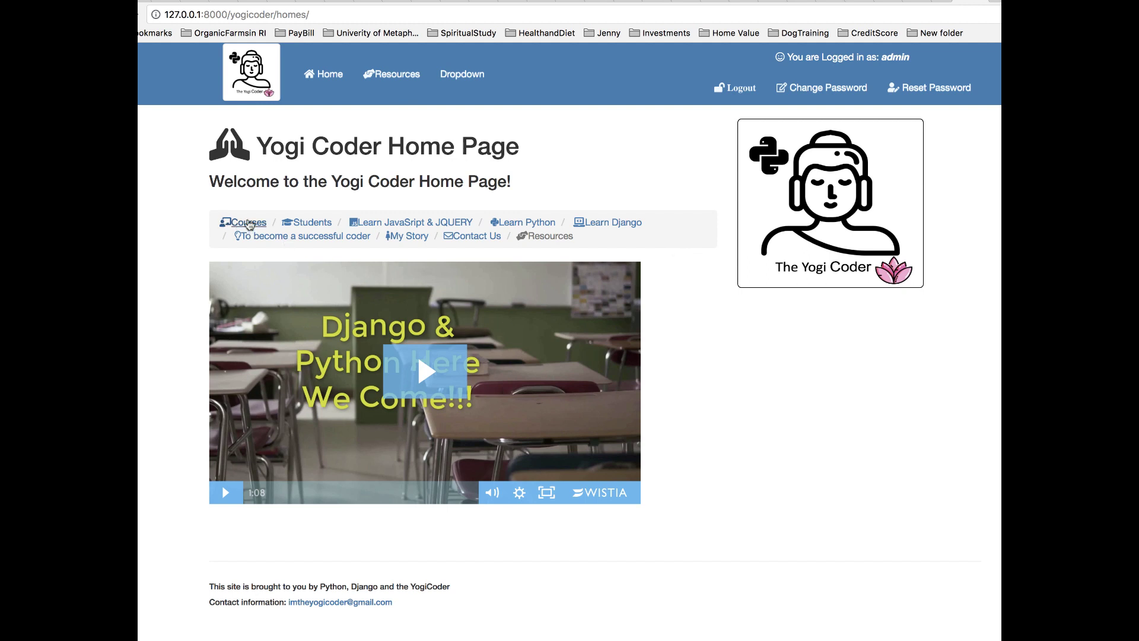
Open the Courses page and sort the table by title, year produced, then series.
click(247, 222)
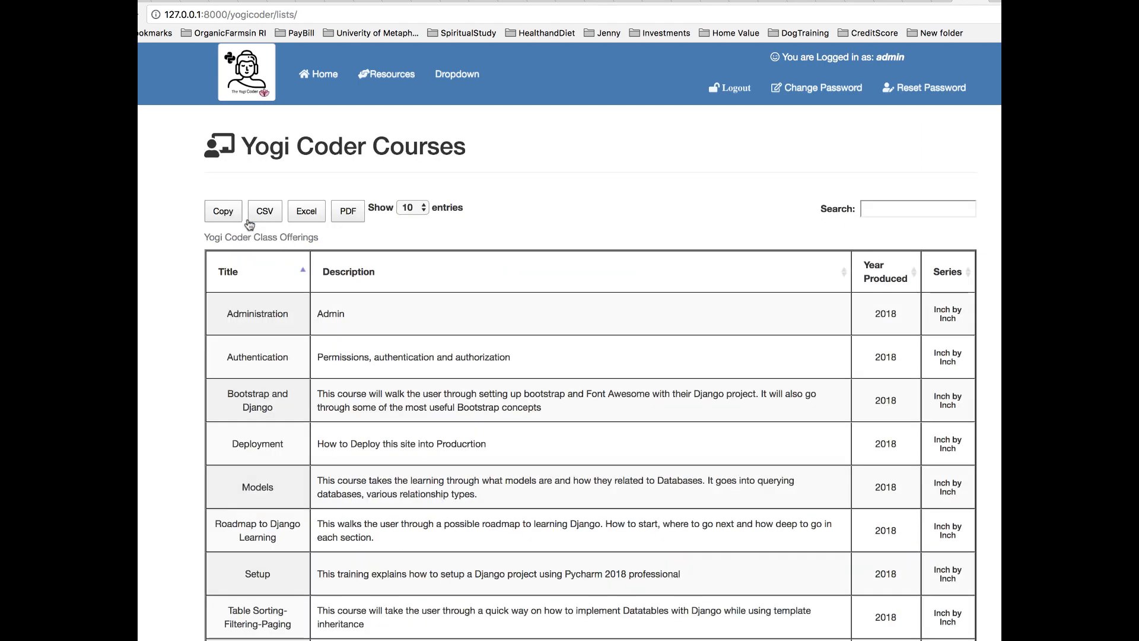
scroll(down, 3)
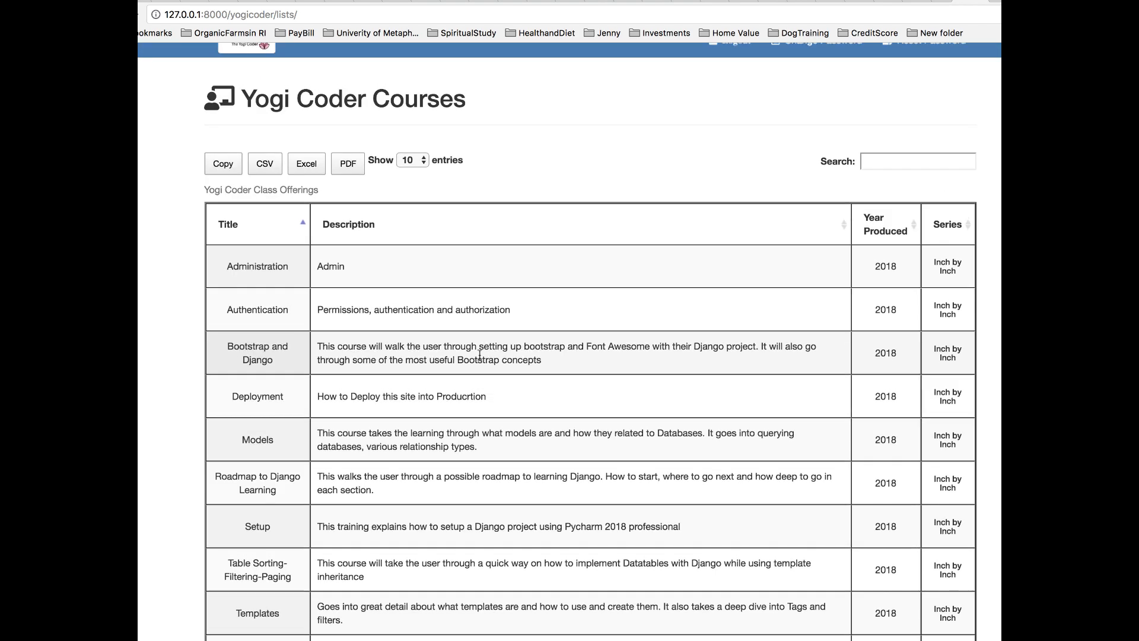
scroll(down, 3)
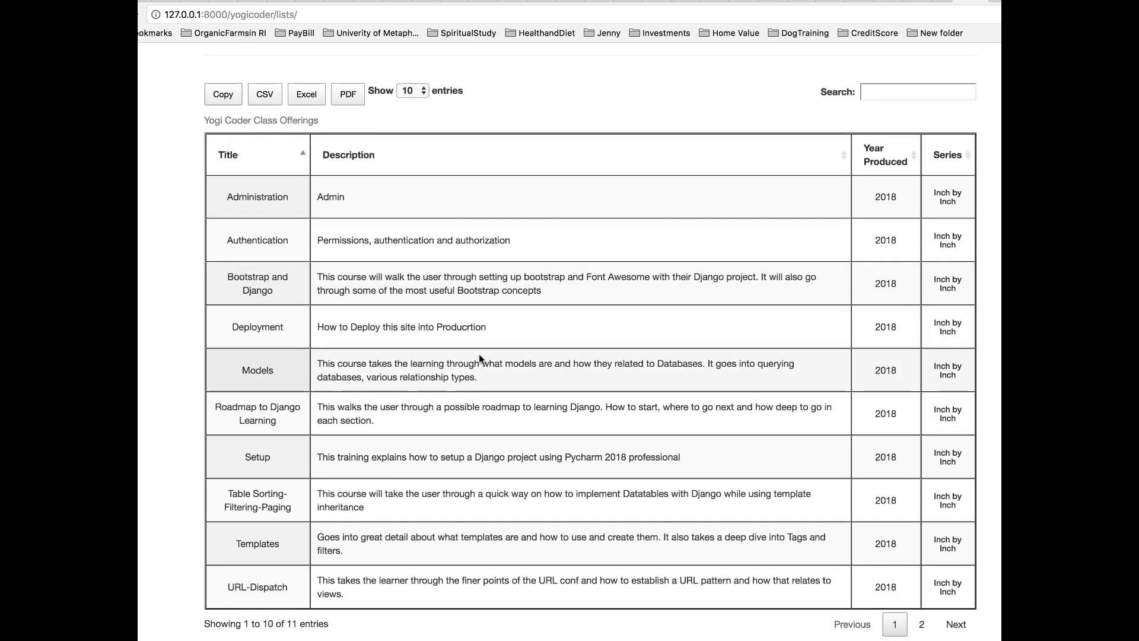
click(257, 155)
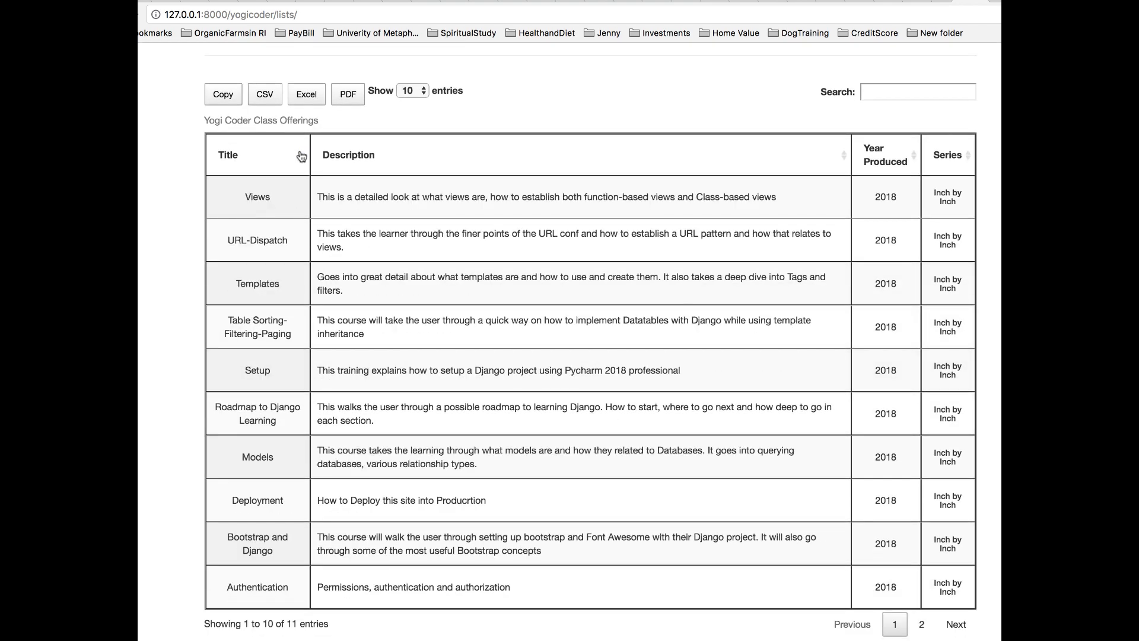
click(228, 155)
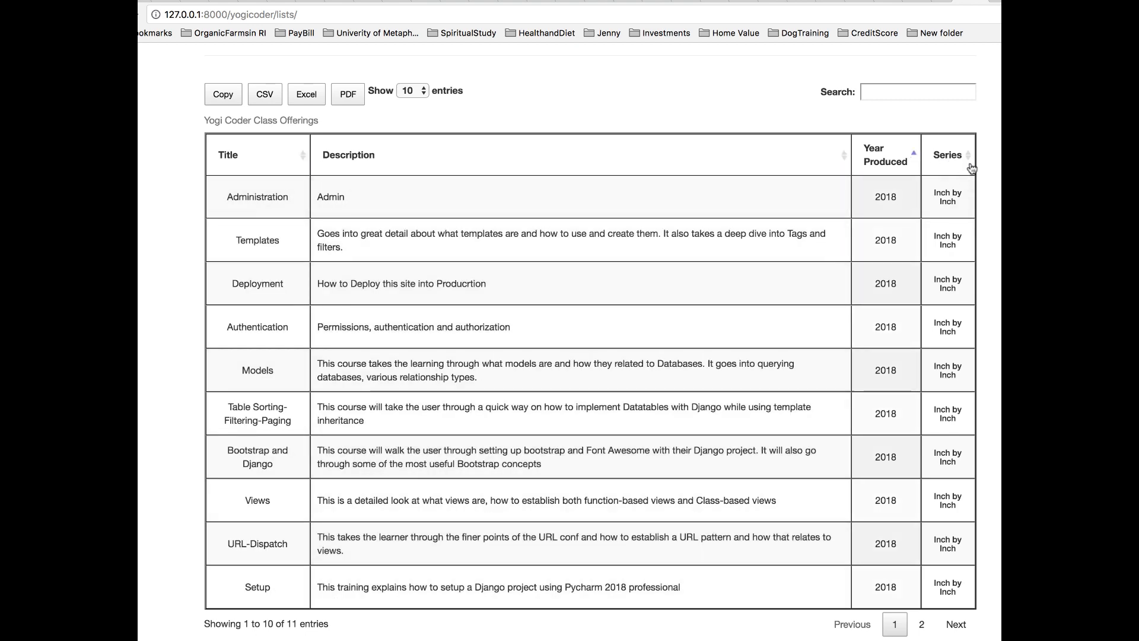
click(917, 92)
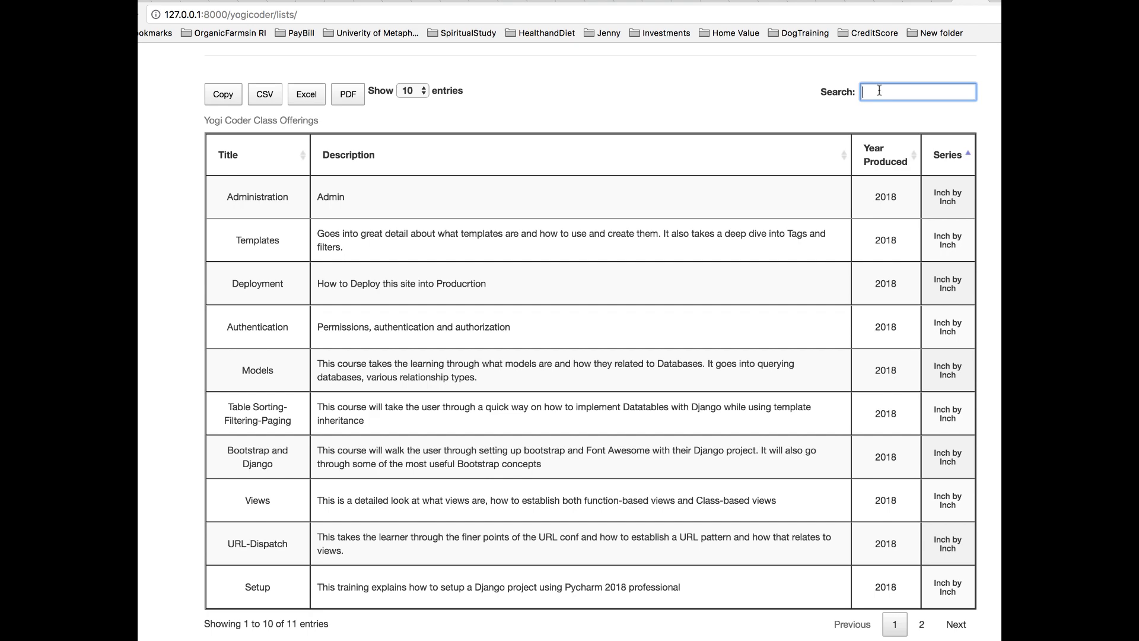
Type 'Deplo', keep 10 entries per page, and export the table as PDF.
text(Deplo)
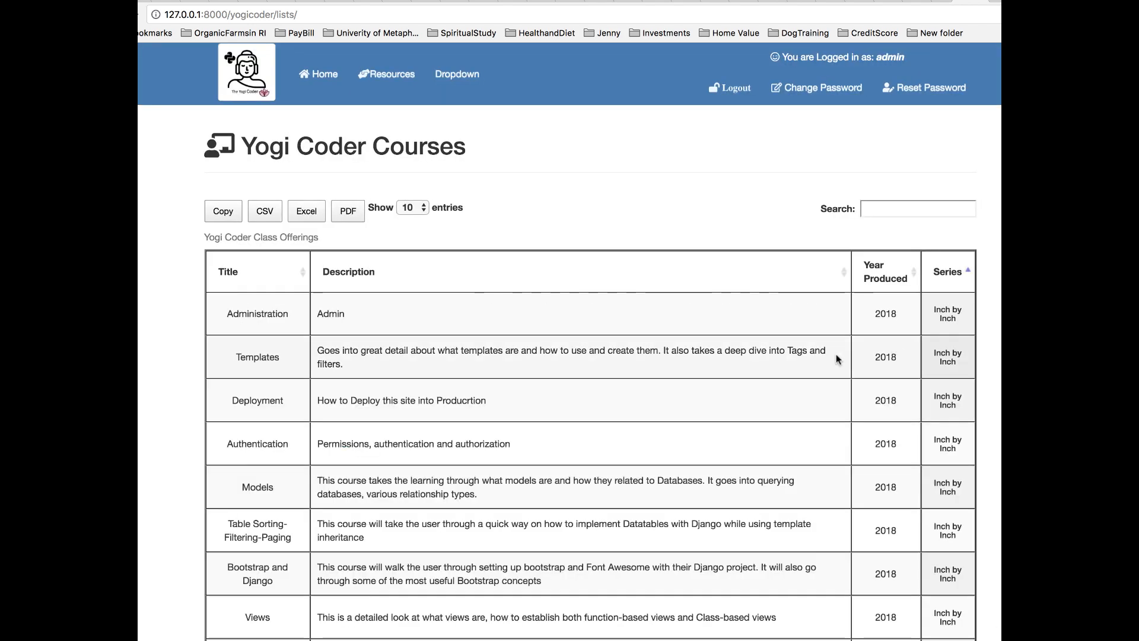
click(412, 207)
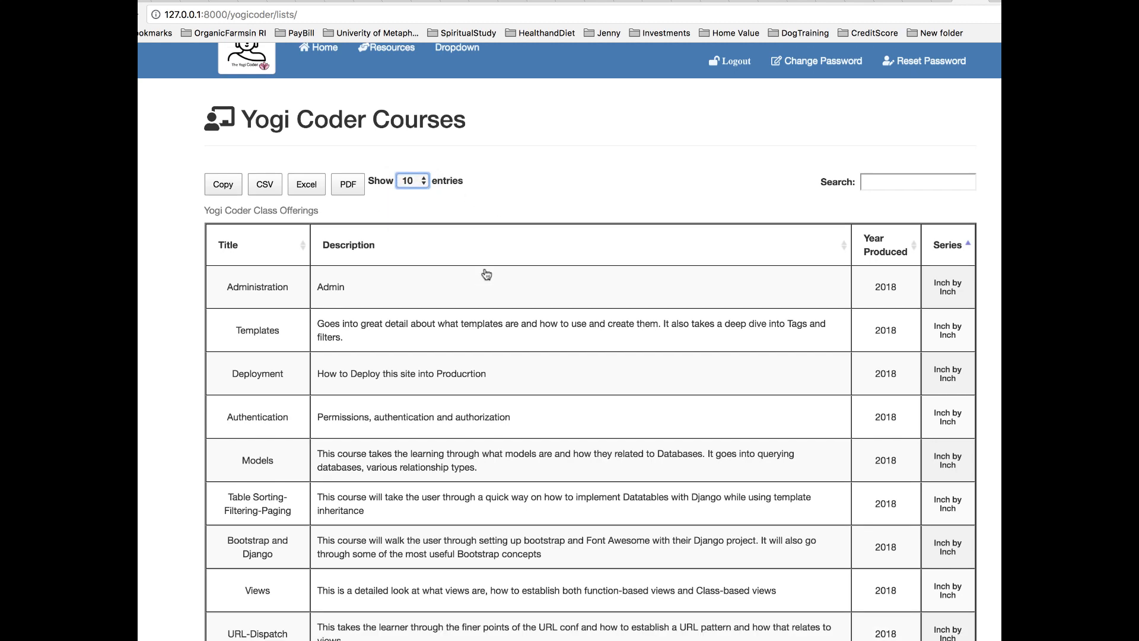
scroll(down, 3)
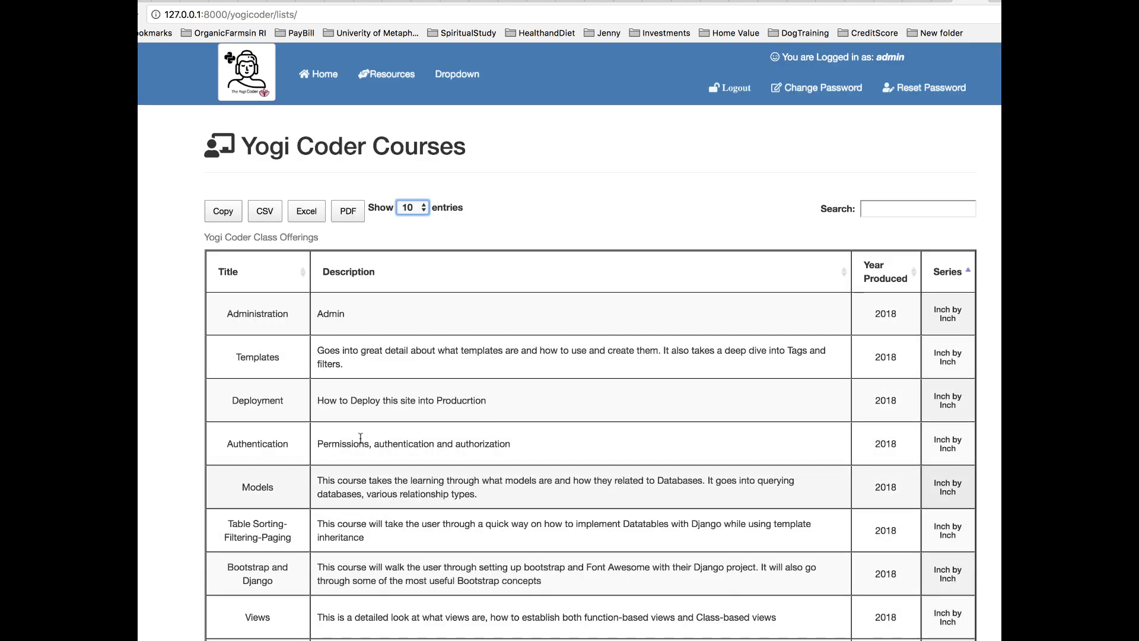
click(223, 211)
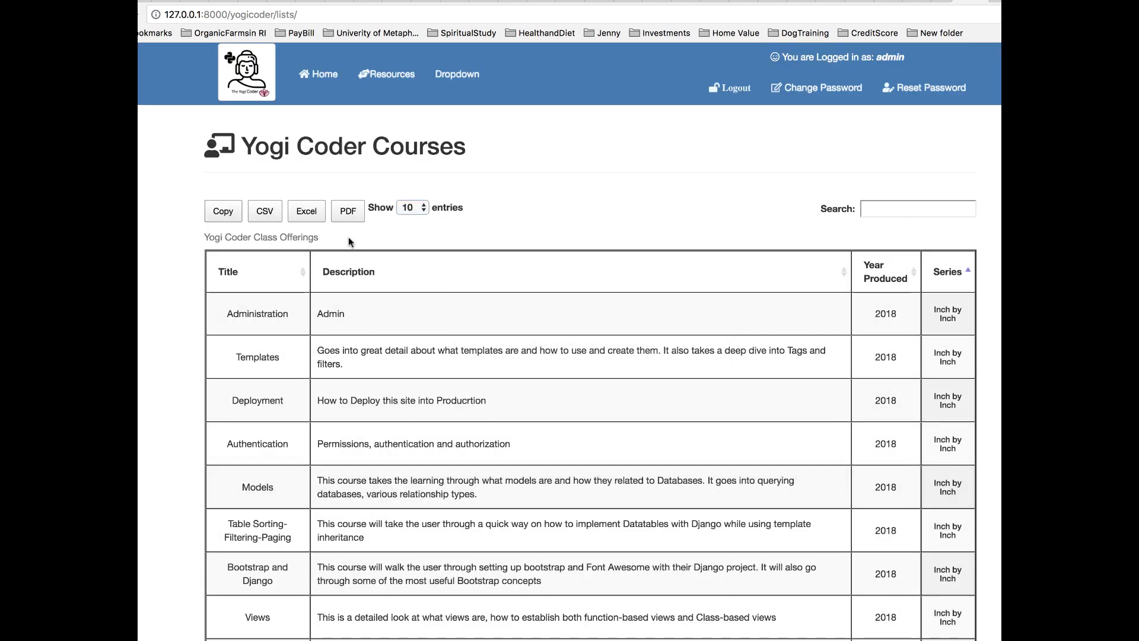
click(347, 210)
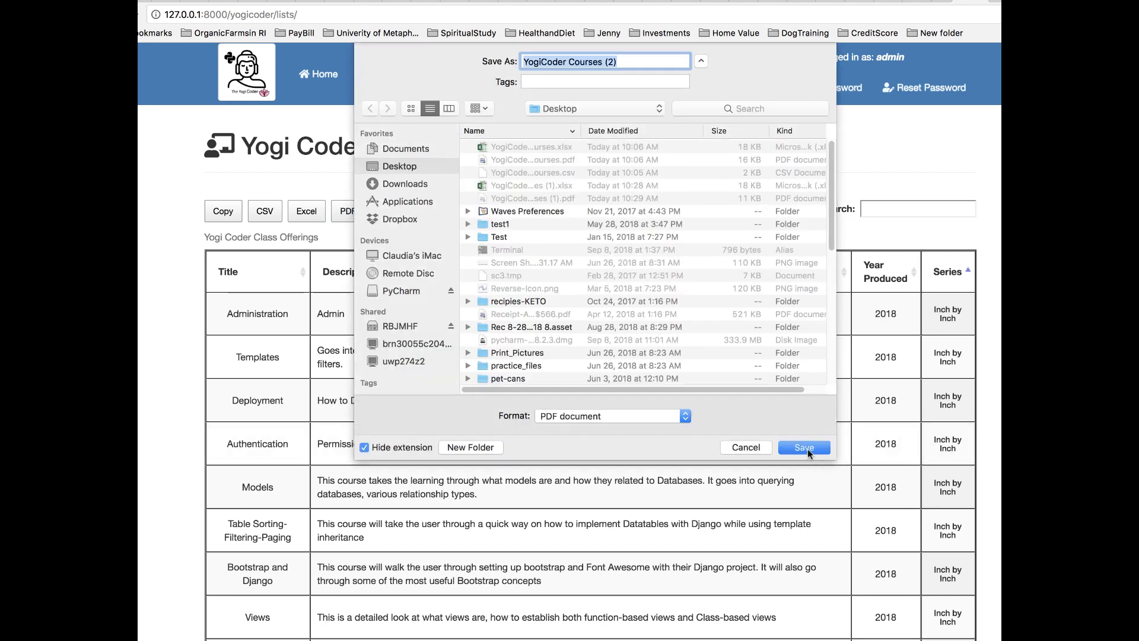
Save the PDF export YogiCoder Courses (2) to the Desktop.
click(804, 448)
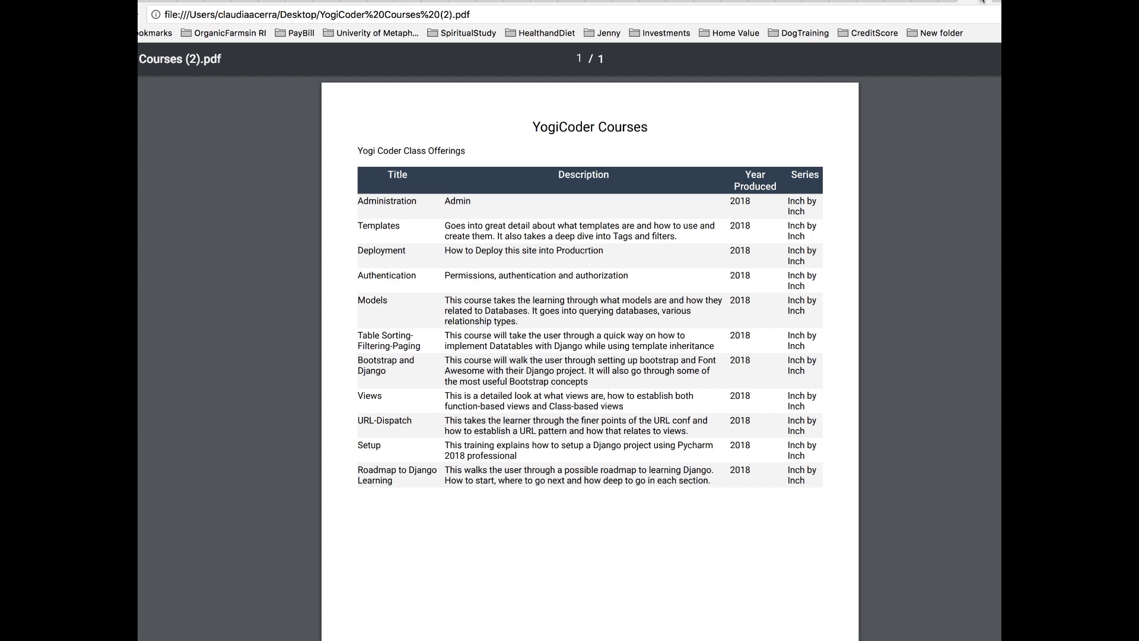
mouse_move(985, 3)
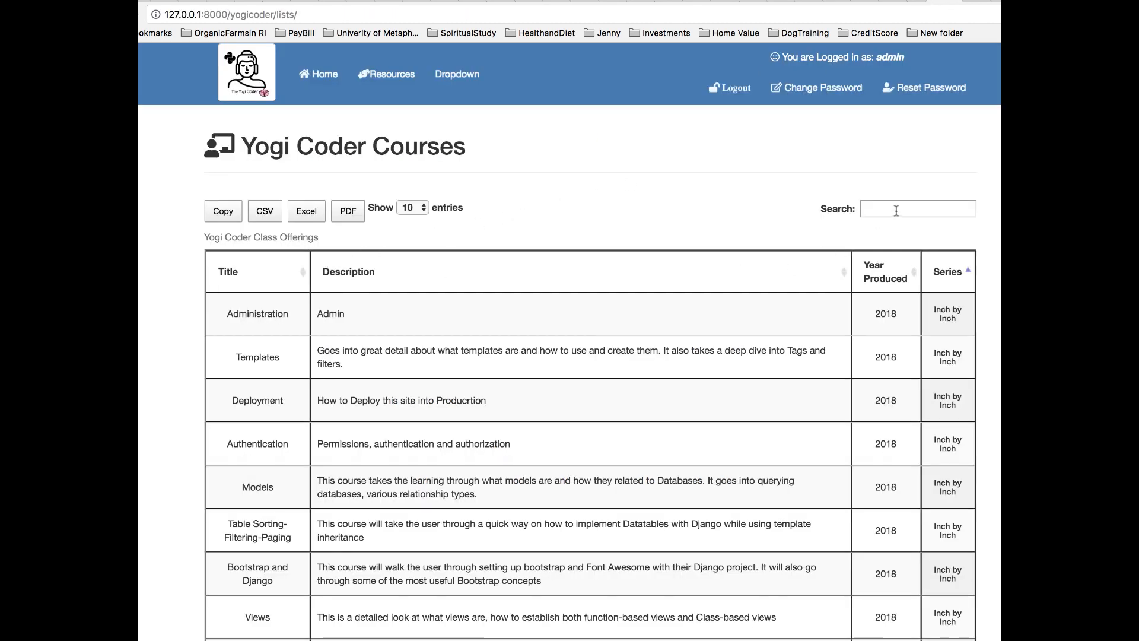
Search the course table for 'template'.
click(918, 208)
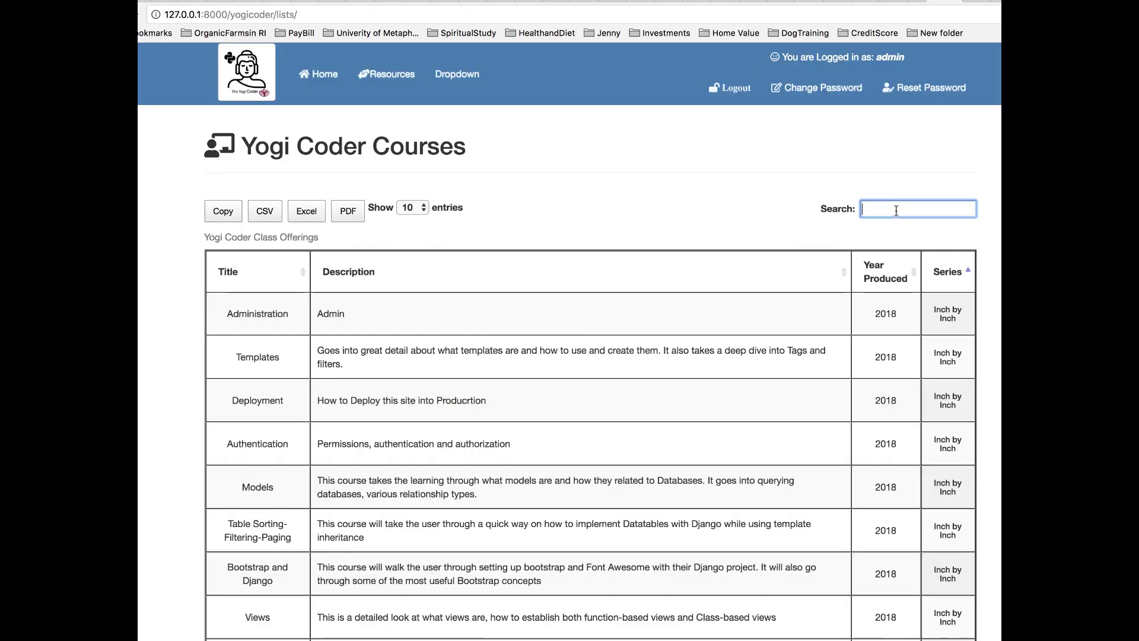
text(t)
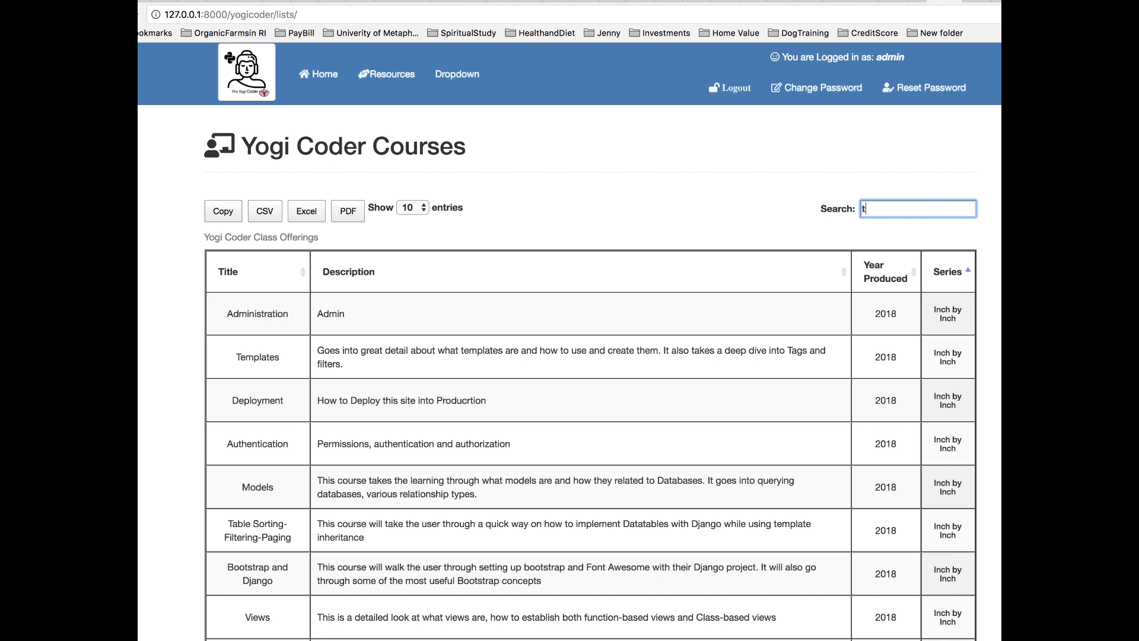
text(emplate)
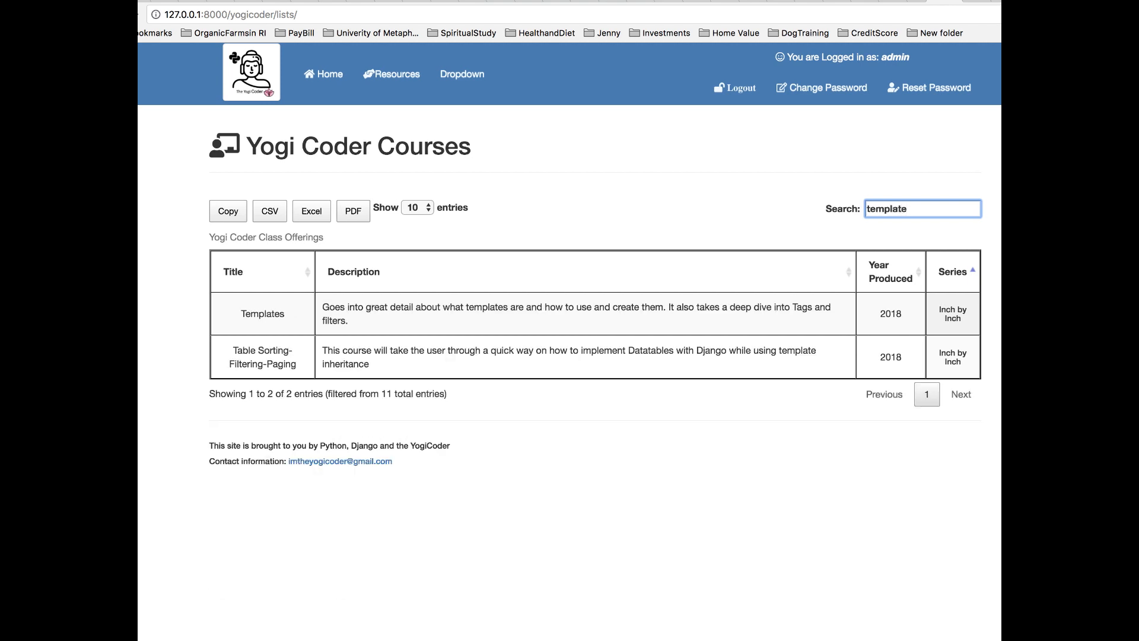
Export the two filtered courses as PDF YogiCoder Courses (3), save and open it.
click(353, 211)
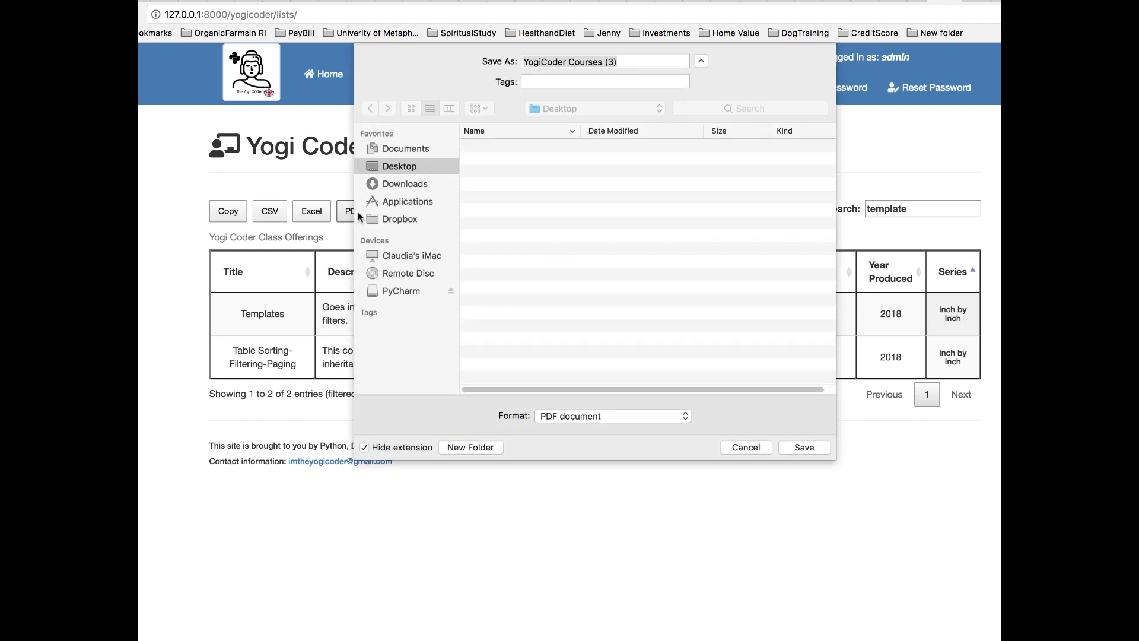
click(405, 148)
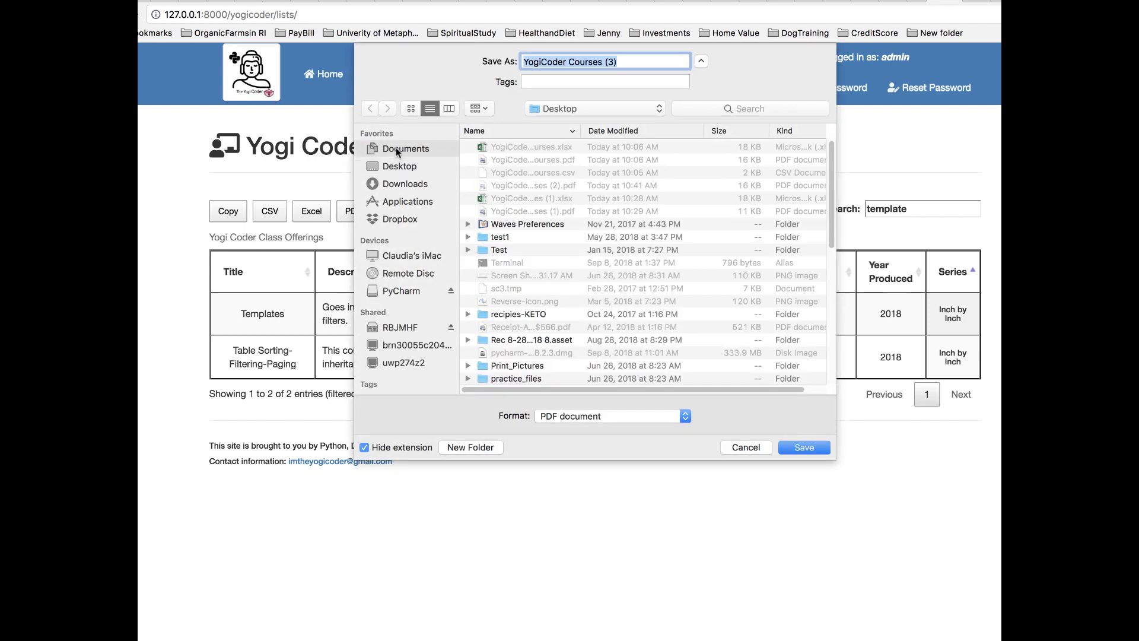
click(405, 149)
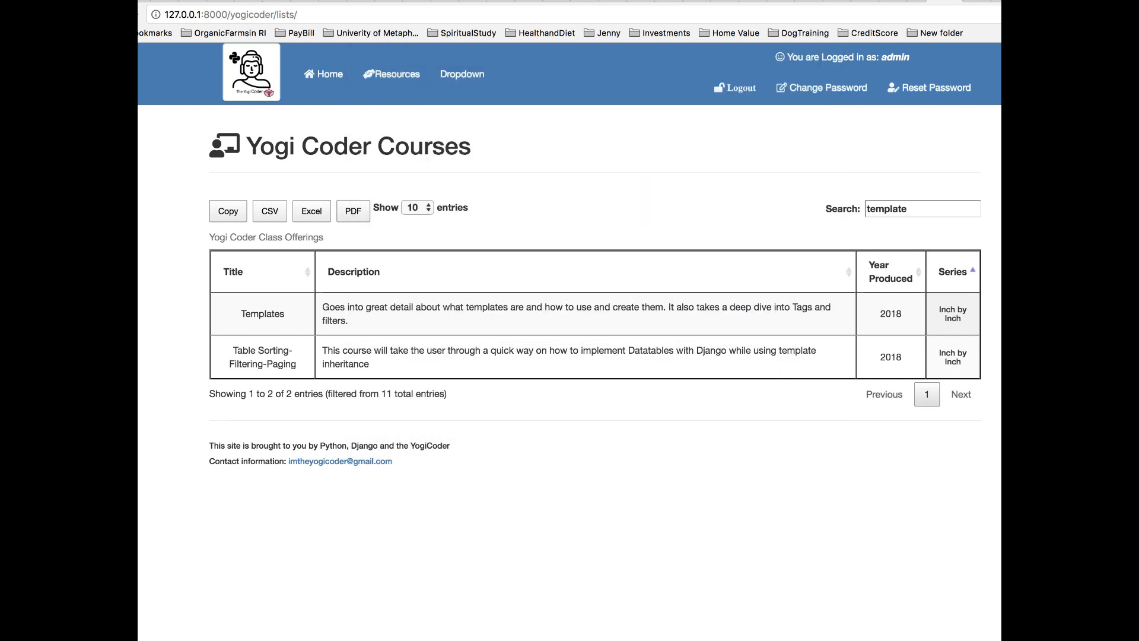
click(352, 211)
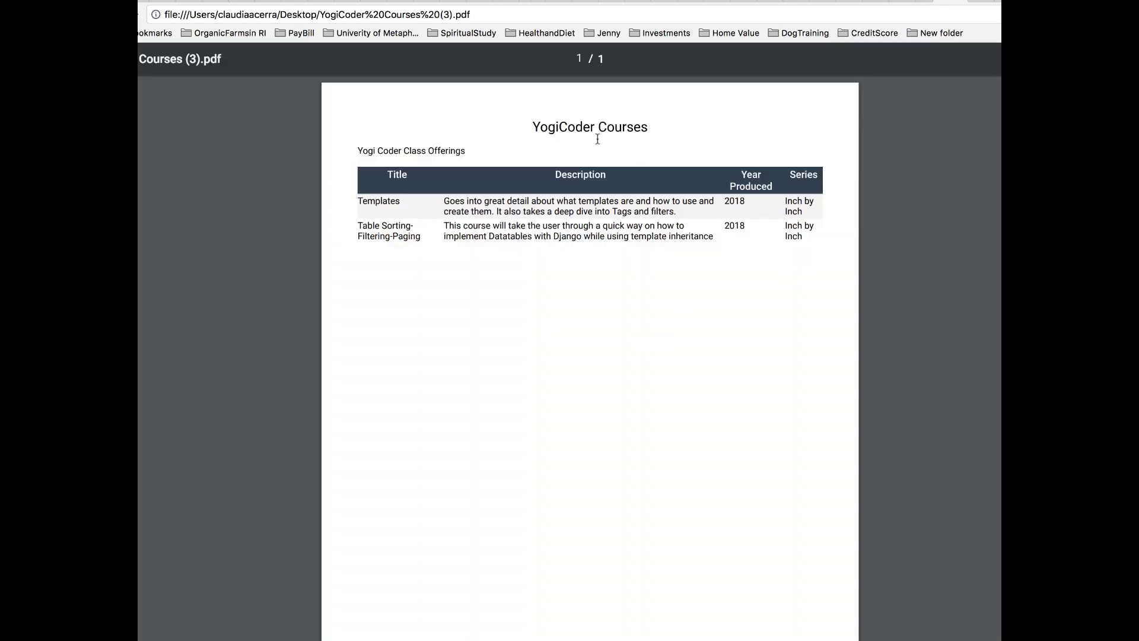